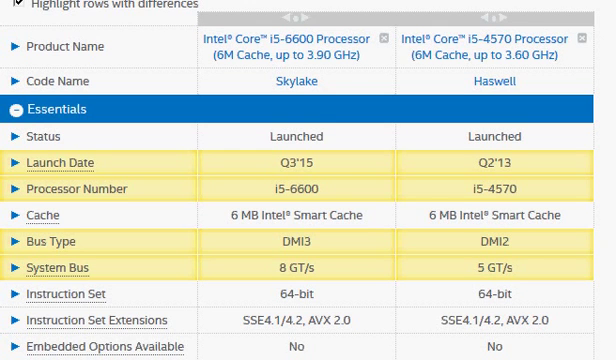
pyautogui.moveTo(290, 46)
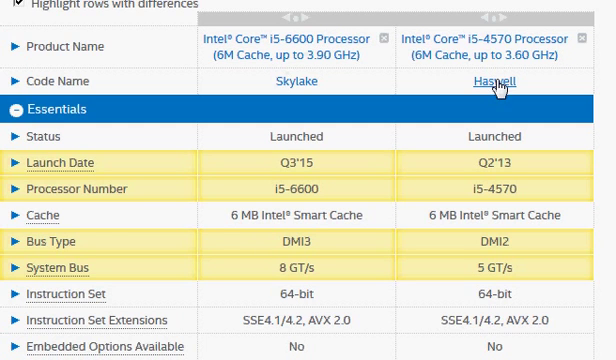
pyautogui.moveTo(510, 50)
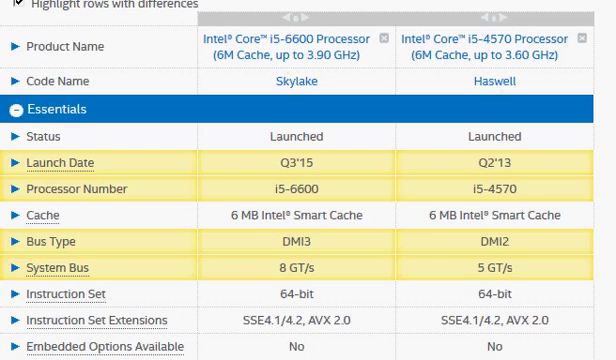
# Scroll the i5-6600 vs i5-4570 comparison to the lower Essentials rows, lithography through thermal solution.
pyautogui.scroll(-3)
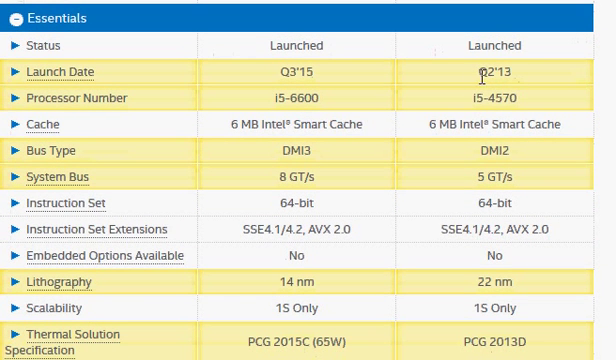
pyautogui.doubleClick(492, 70)
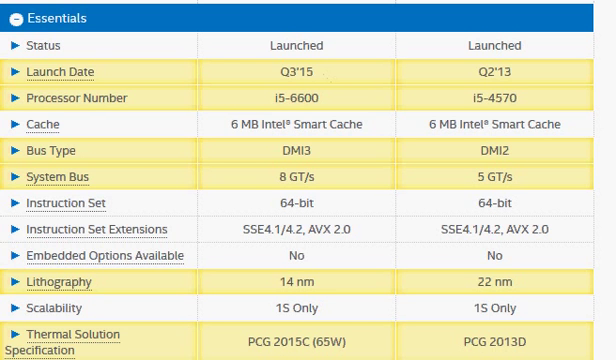
# Scroll to the recommended prices ($224 vs $202 box) and the Performance cores, frequencies and TDP rows.
pyautogui.scroll(-3)
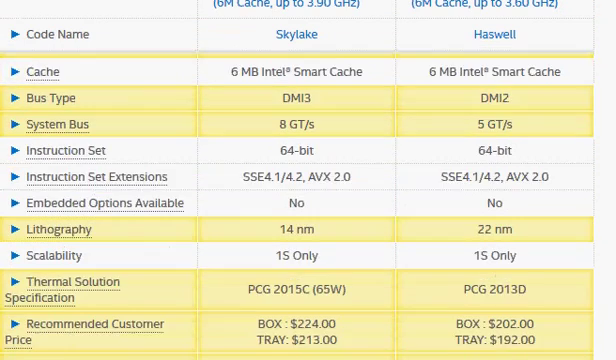
pyautogui.scroll(-3)
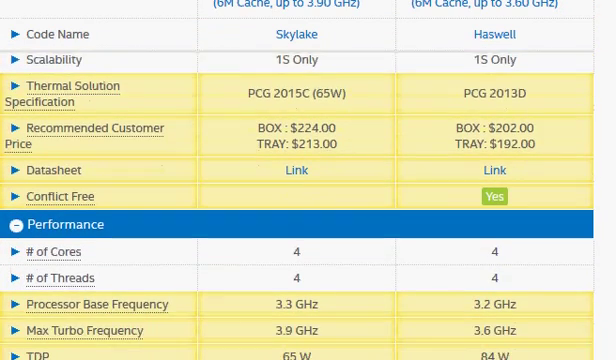
pyautogui.scroll(-3)
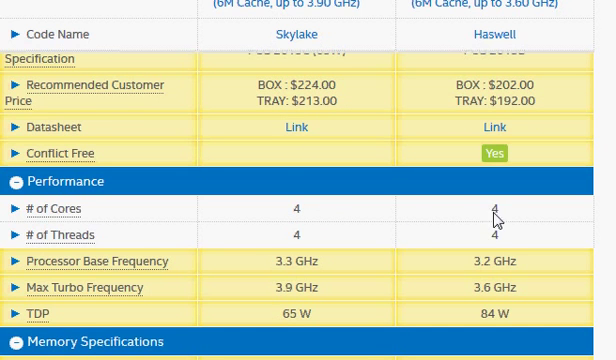
pyautogui.moveTo(292, 240)
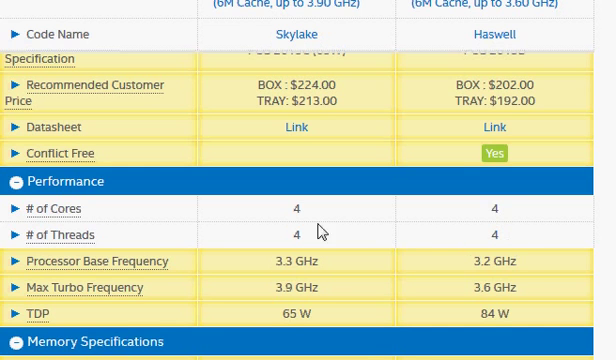
pyautogui.moveTo(462, 240)
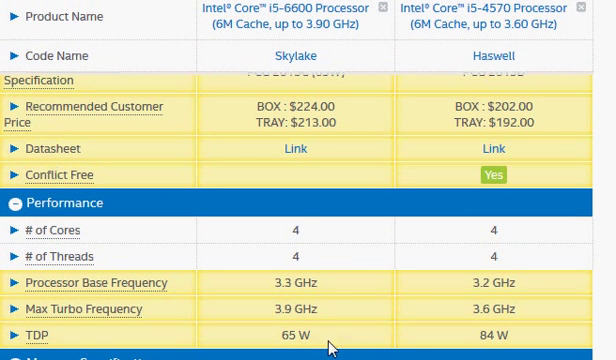
pyautogui.moveTo(278, 288)
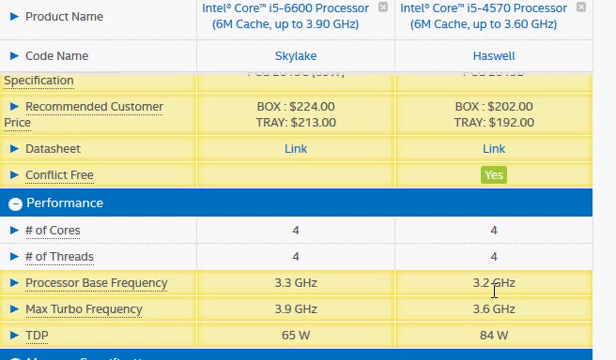
pyautogui.moveTo(336, 326)
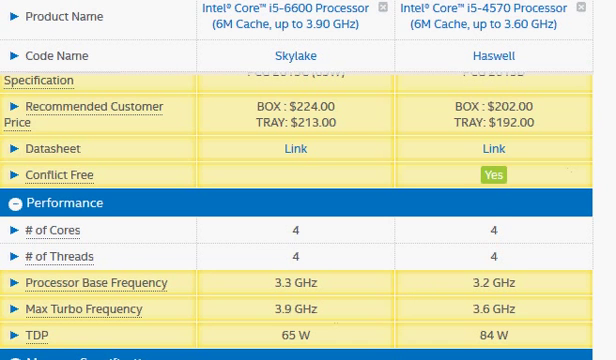
# Scroll to Memory Specifications (64 GB vs 32 GB, DDR4/DDR3L) and select the i5-4570's 1.5V value.
pyautogui.scroll(-3)
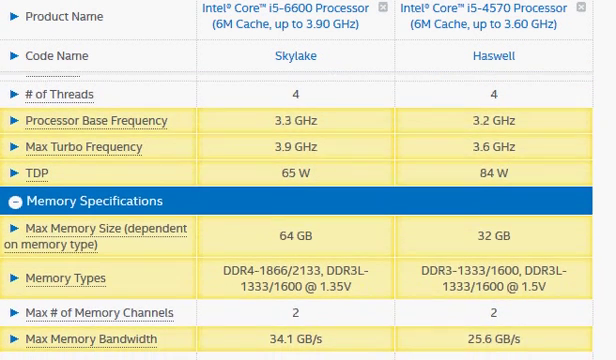
pyautogui.scroll(-3)
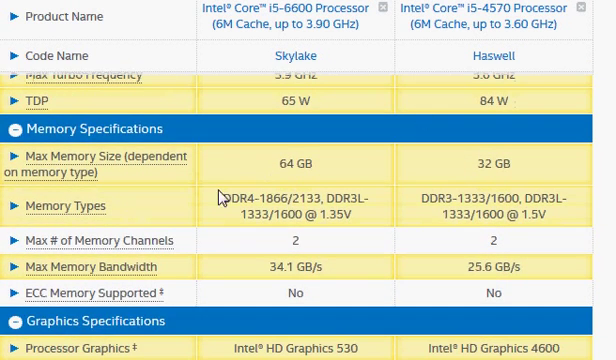
pyautogui.doubleClick(232, 204)
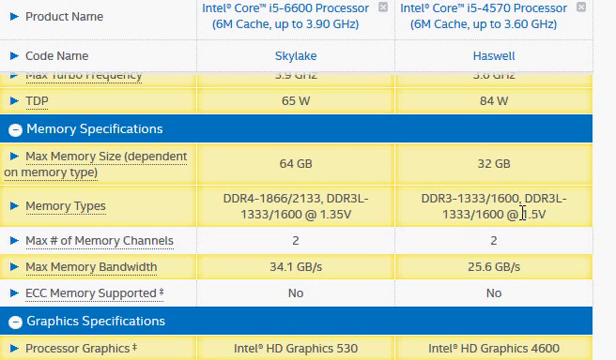
pyautogui.doubleClick(524, 214)
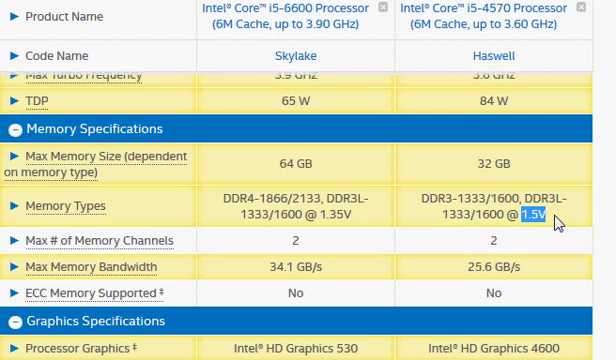
pyautogui.moveTo(556, 222)
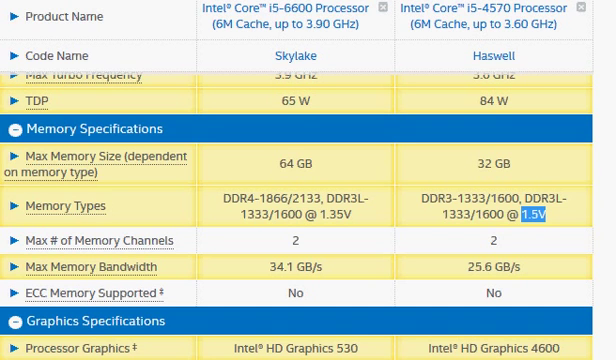
# Scroll to Graphics Specifications: HD Graphics 530 vs 4600, 350 MHz base, 1.15 GHz max.
pyautogui.scroll(-3)
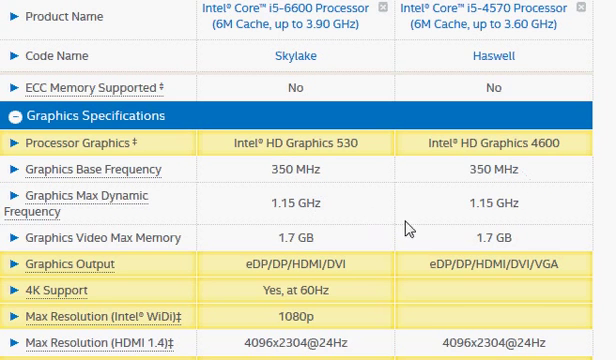
pyautogui.moveTo(408, 228)
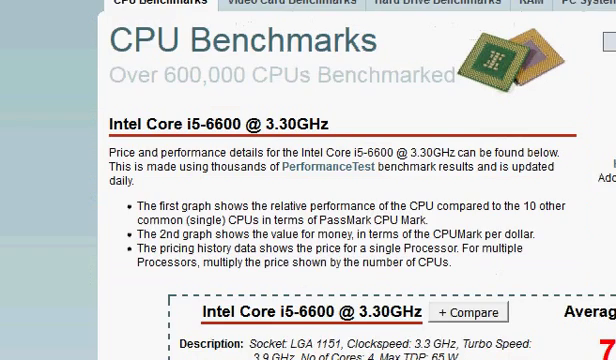
# Review the PassMark i5-6600 score, note the 5.128% difference, and return to the Intel ARK comparison.
pyautogui.scroll(-3)
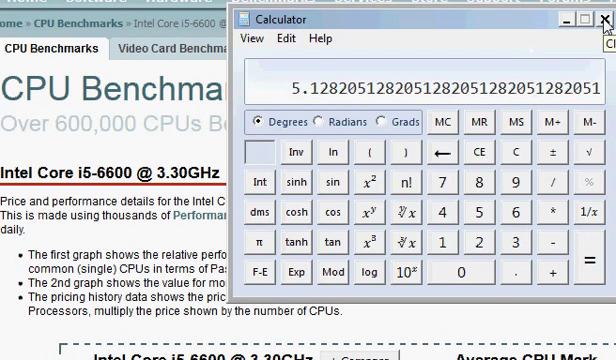
pyautogui.click(606, 18)
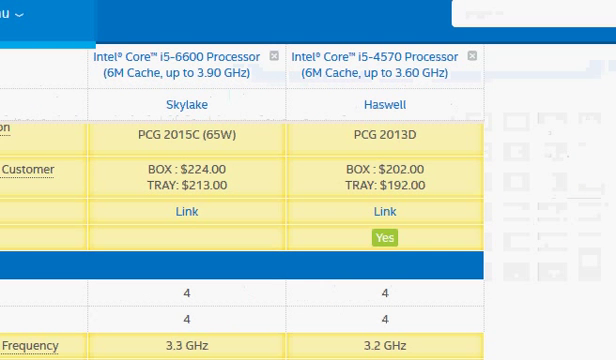
pyautogui.scroll(-3)
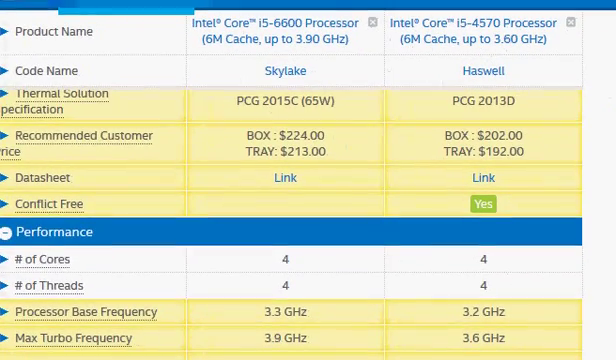
pyautogui.scroll(-3)
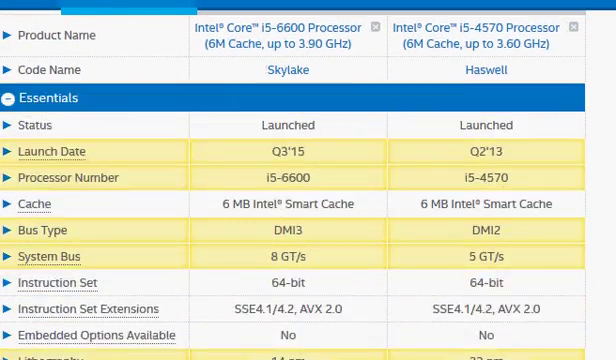
pyautogui.scroll(-3)
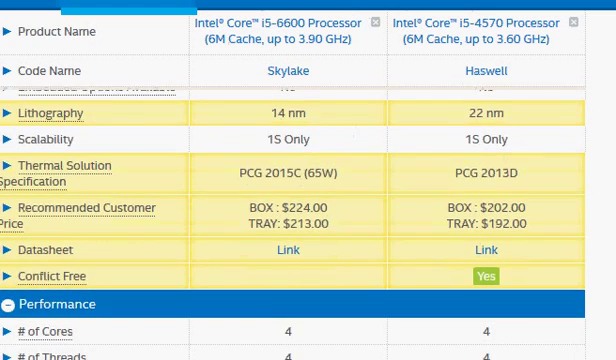
pyautogui.scroll(-3)
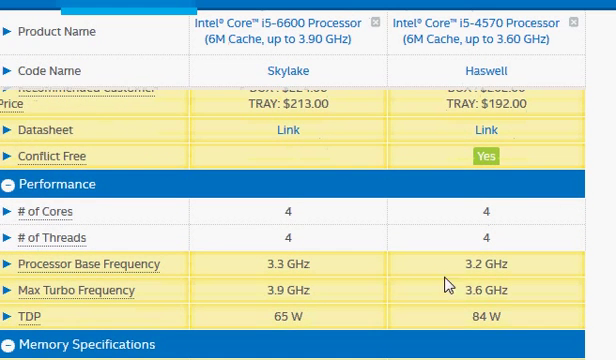
pyautogui.doubleClick(484, 264)
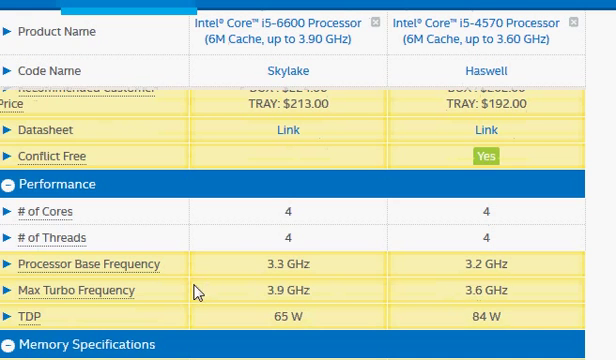
pyautogui.moveTo(474, 288)
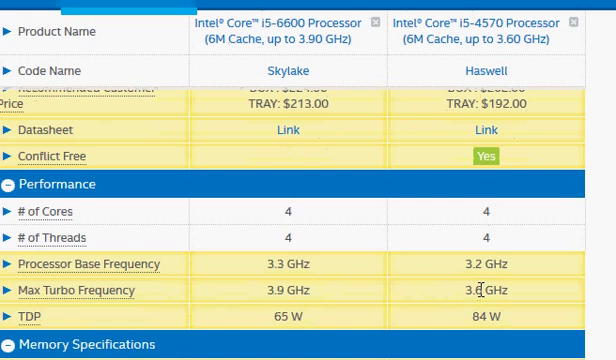
pyautogui.doubleClick(492, 290)
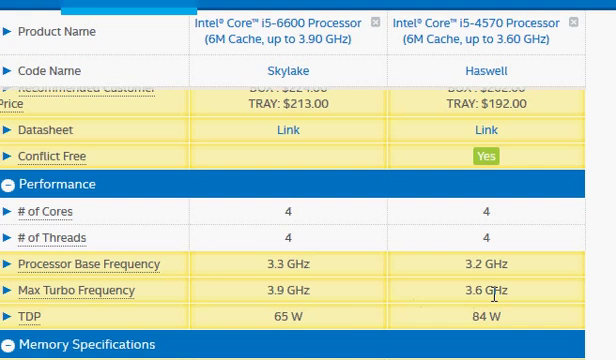
pyautogui.moveTo(304, 344)
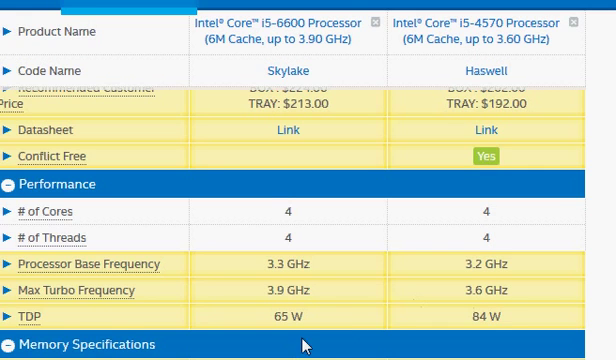
pyautogui.moveTo(402, 296)
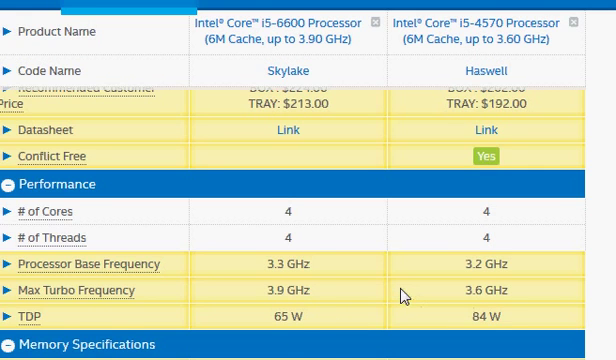
pyautogui.moveTo(416, 294)
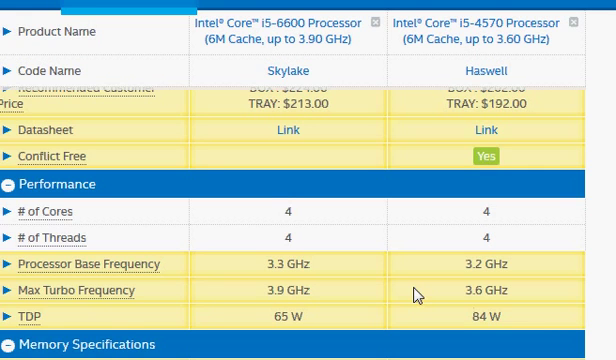
pyautogui.moveTo(386, 338)
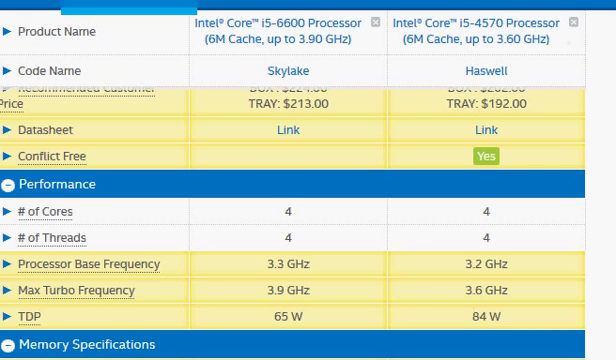
pyautogui.scroll(-3)
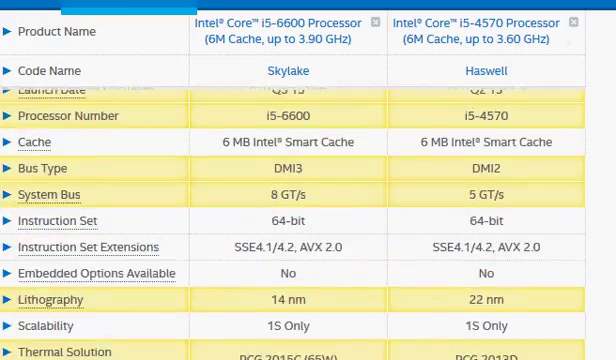
pyautogui.scroll(-3)
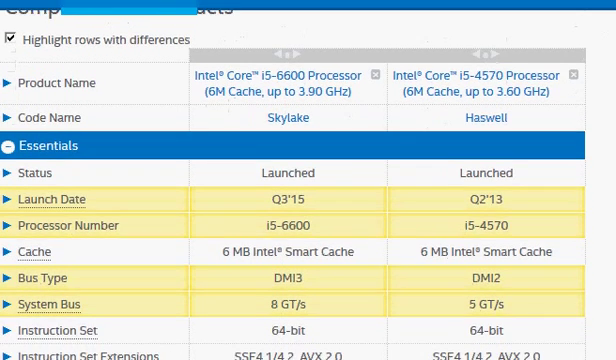
pyautogui.scroll(-3)
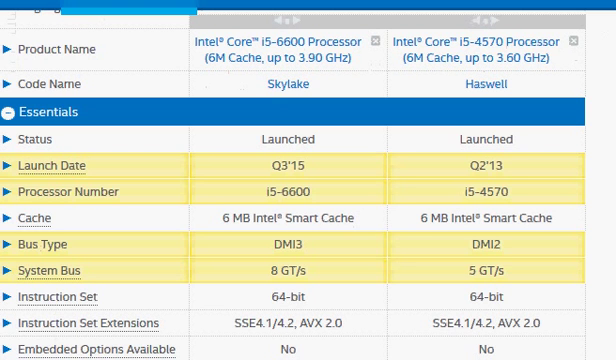
pyautogui.scroll(-3)
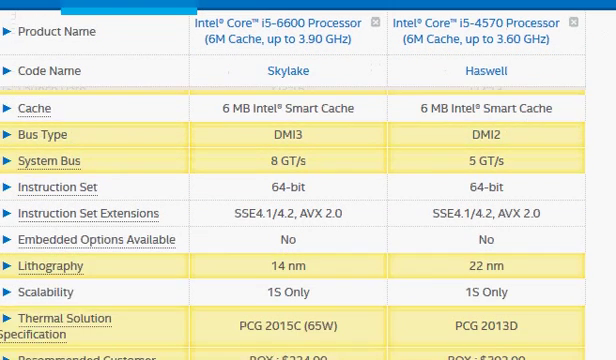
pyautogui.scroll(-3)
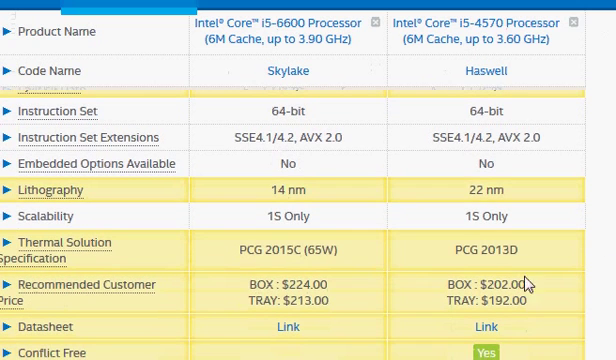